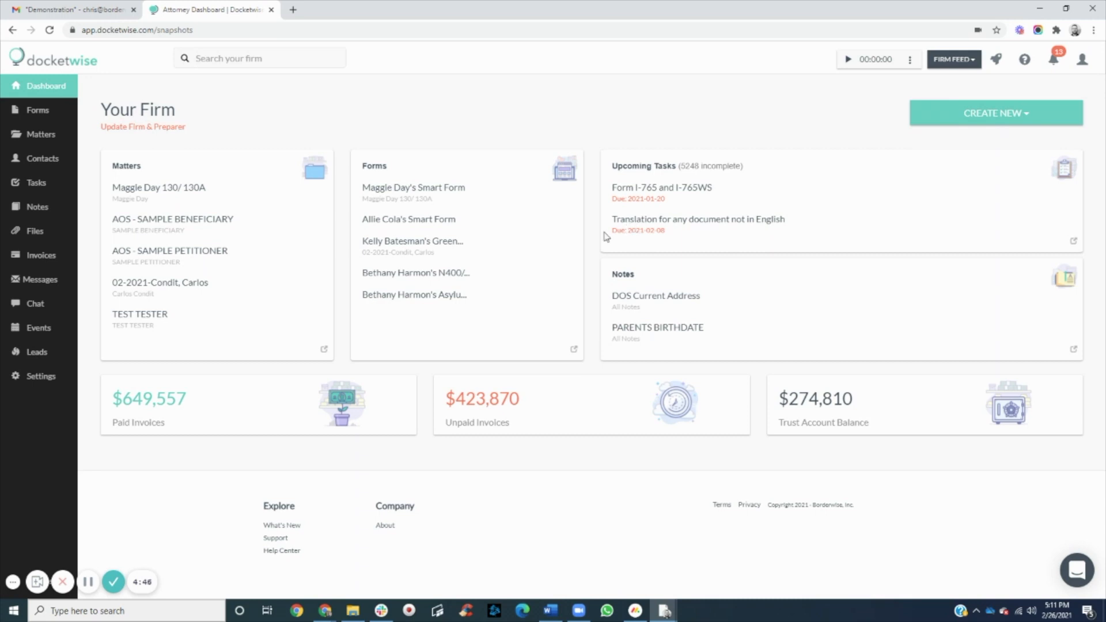
pyautogui.moveTo(594, 237)
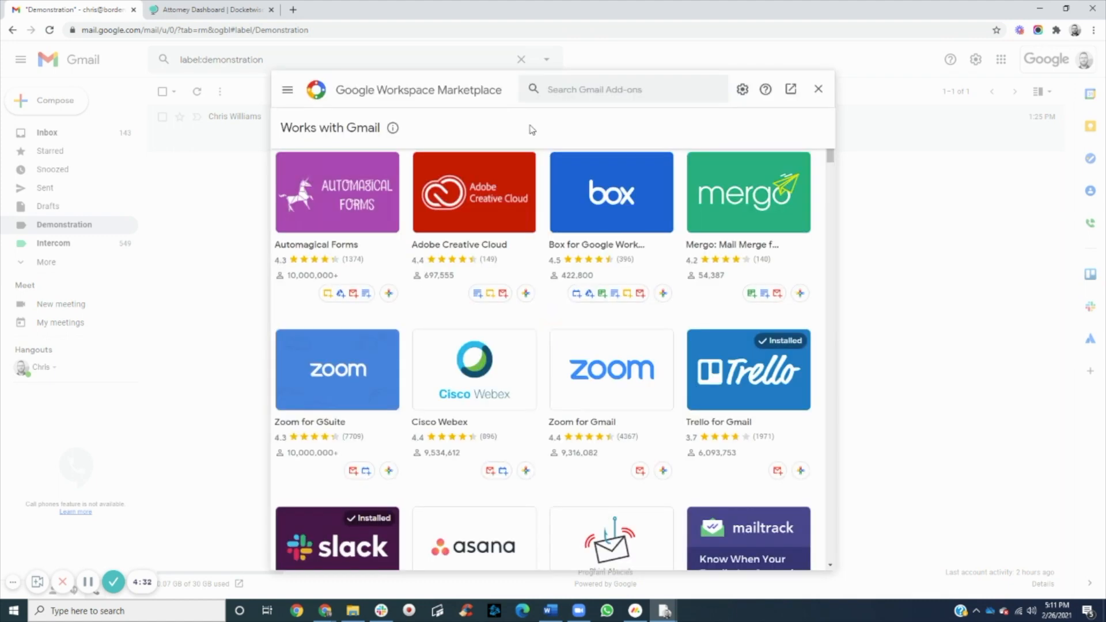
# Step: Find 'docketwise' in the Marketplace, install the add-on, and allow it access to the Google account
pyautogui.write('docketwise')
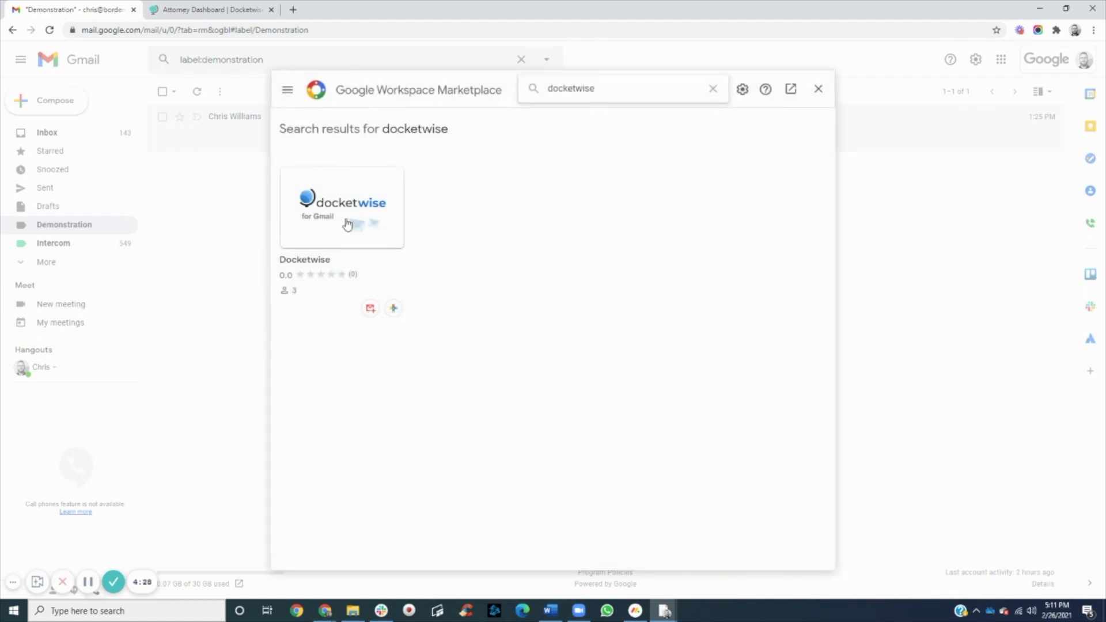
pyautogui.click(342, 206)
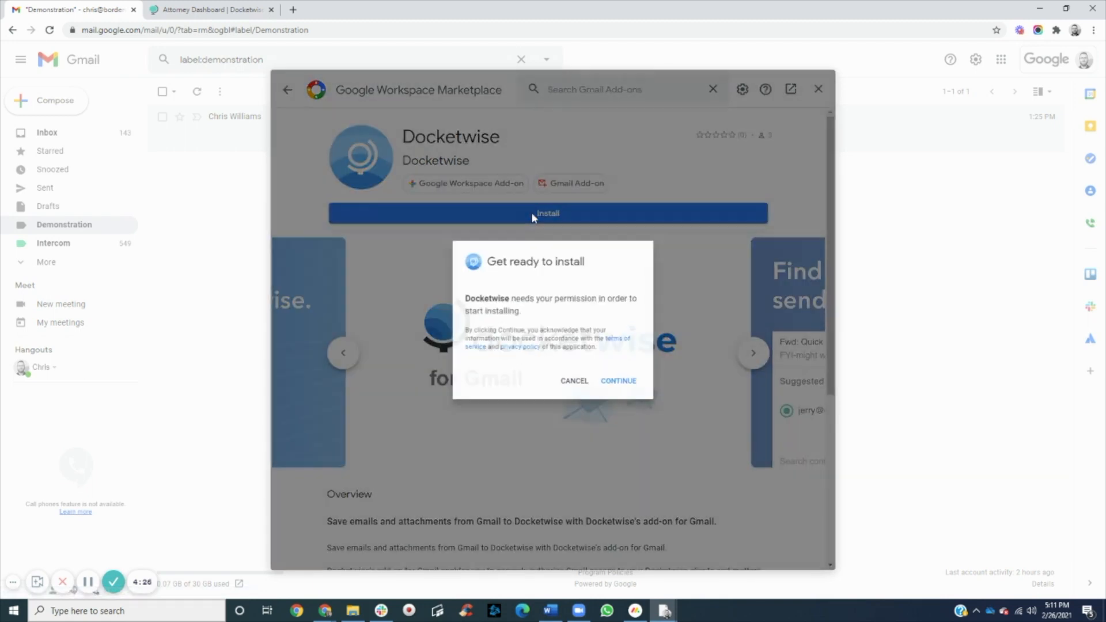
pyautogui.click(617, 380)
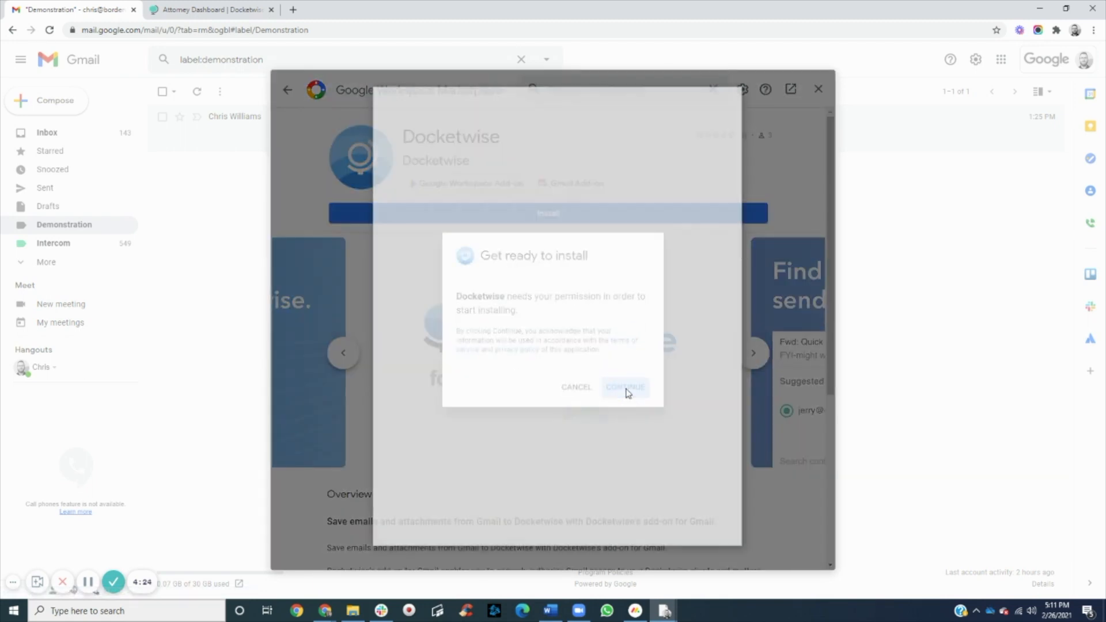
pyautogui.click(623, 386)
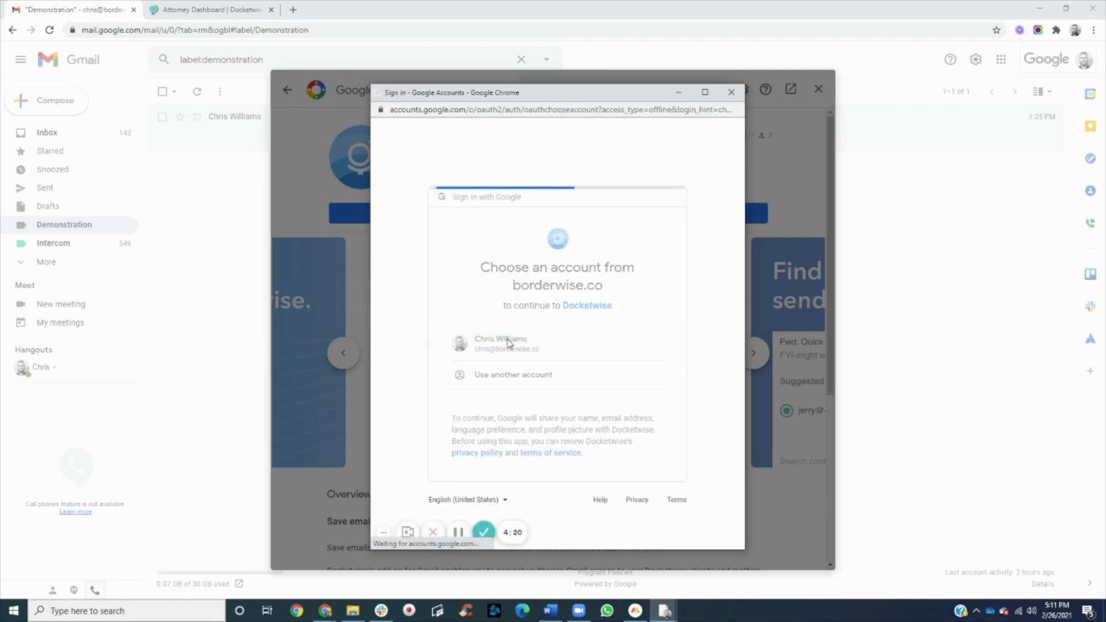
pyautogui.click(506, 343)
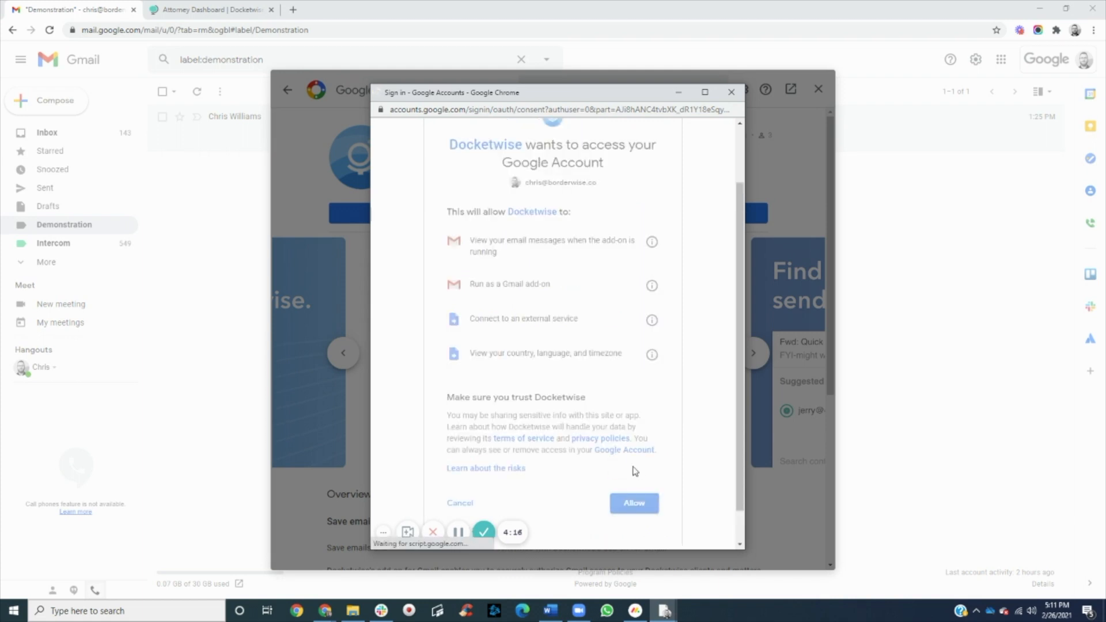
pyautogui.click(633, 503)
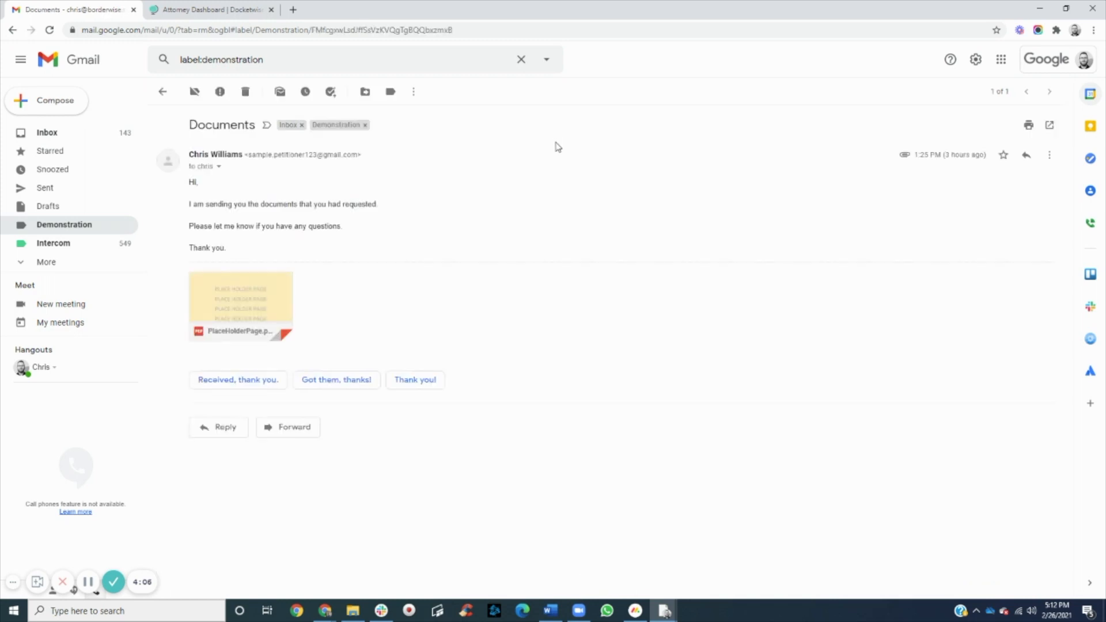
pyautogui.moveTo(1090, 339)
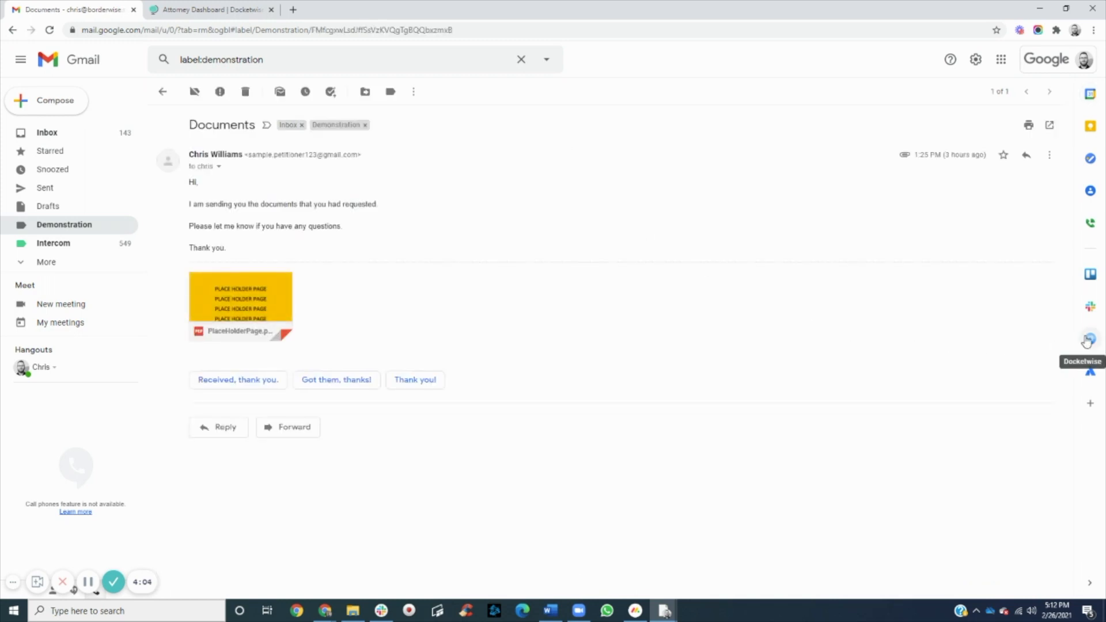
# Step: Open the Docketwise sidebar on the Documents email, then connect and authorize the Docketwise account
pyautogui.click(1090, 339)
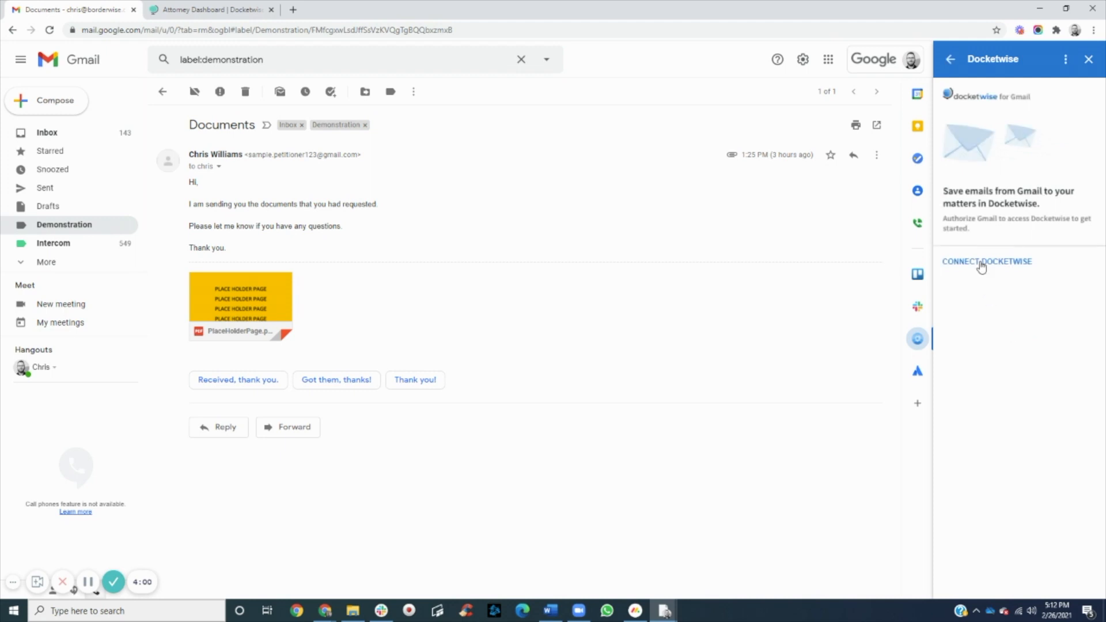
pyautogui.click(986, 261)
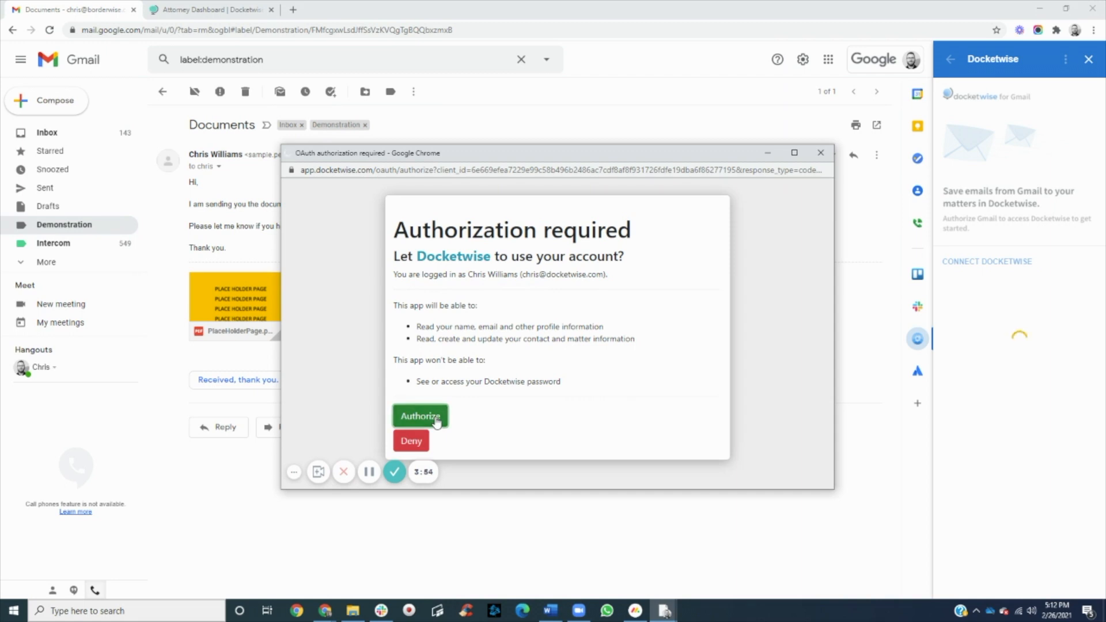
pyautogui.click(420, 415)
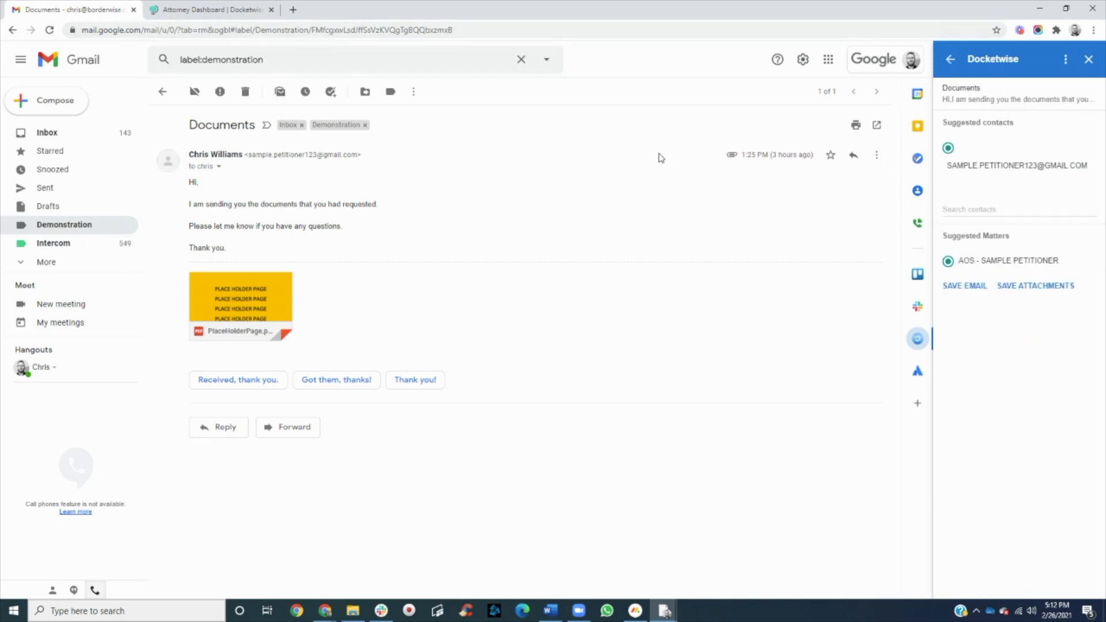
pyautogui.moveTo(991, 157)
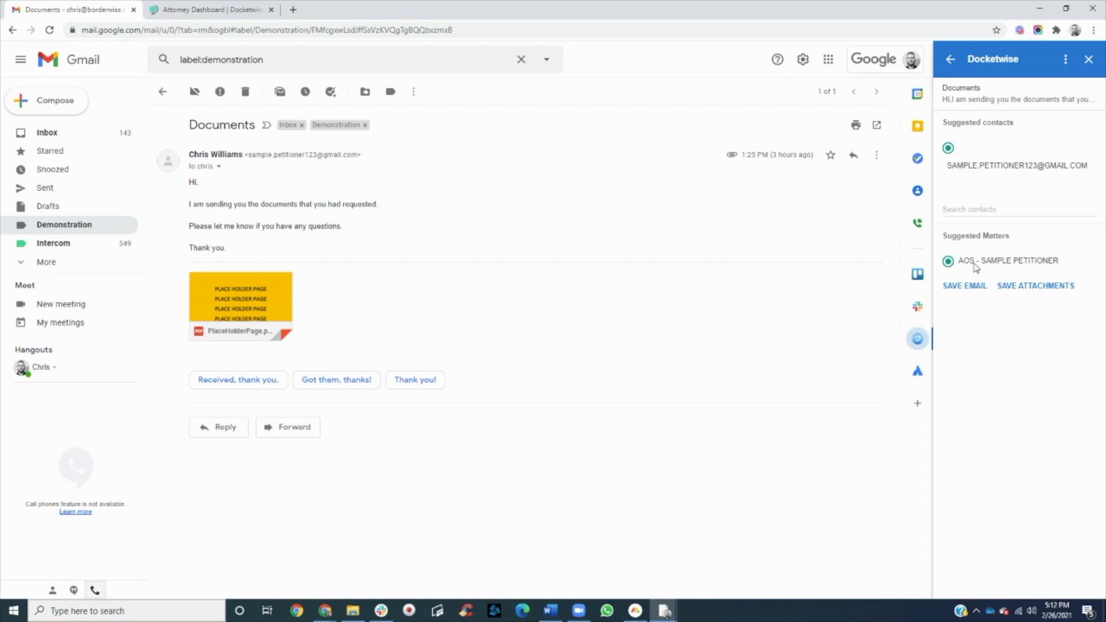
pyautogui.moveTo(1004, 278)
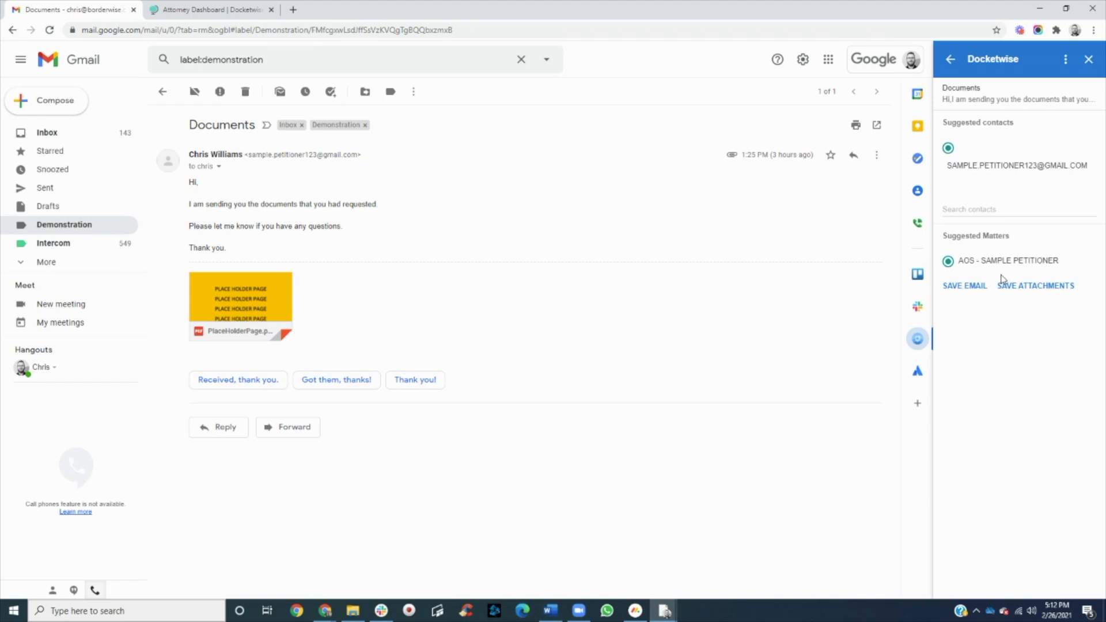
pyautogui.moveTo(965, 298)
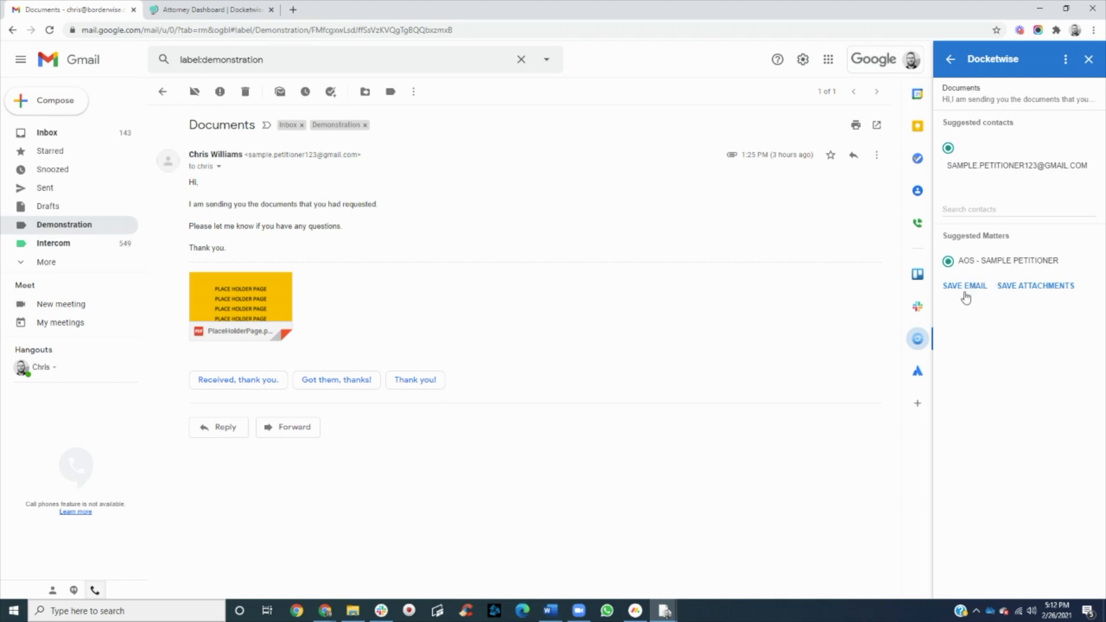
# Step: Save the Documents email and its PDF attachment to the AOS - SAMPLE PETITIONER matter
pyautogui.click(964, 286)
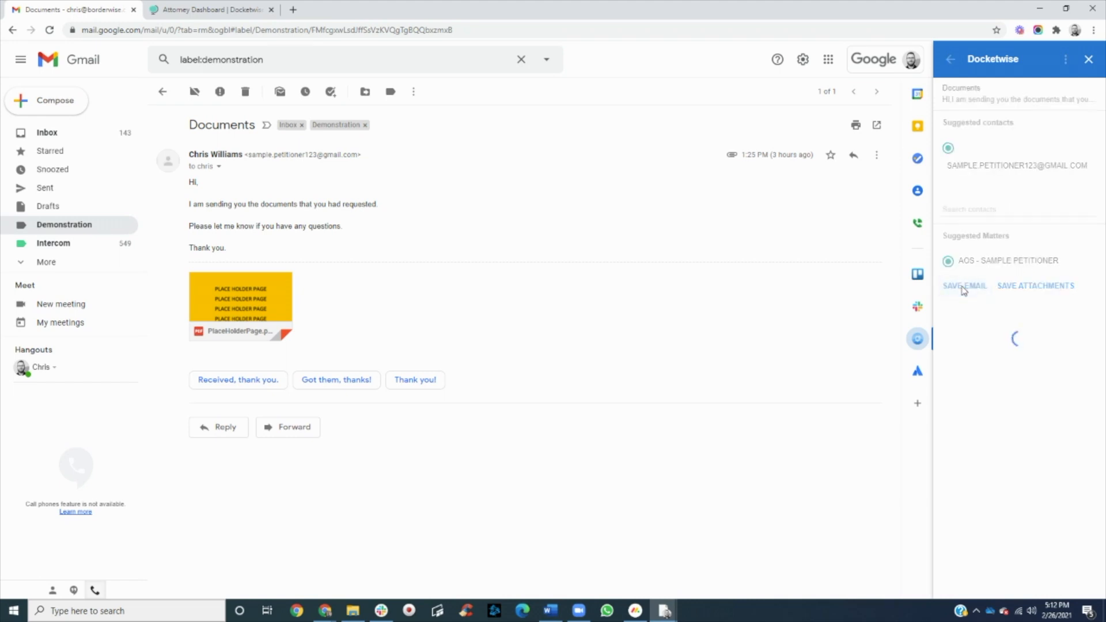
pyautogui.click(964, 286)
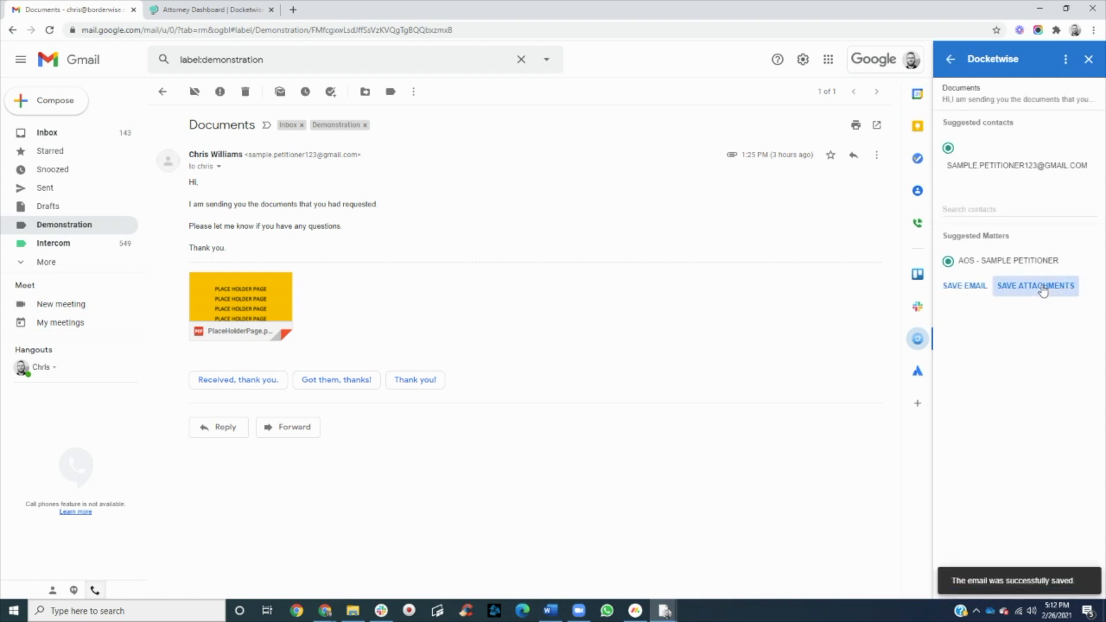
pyautogui.click(1035, 285)
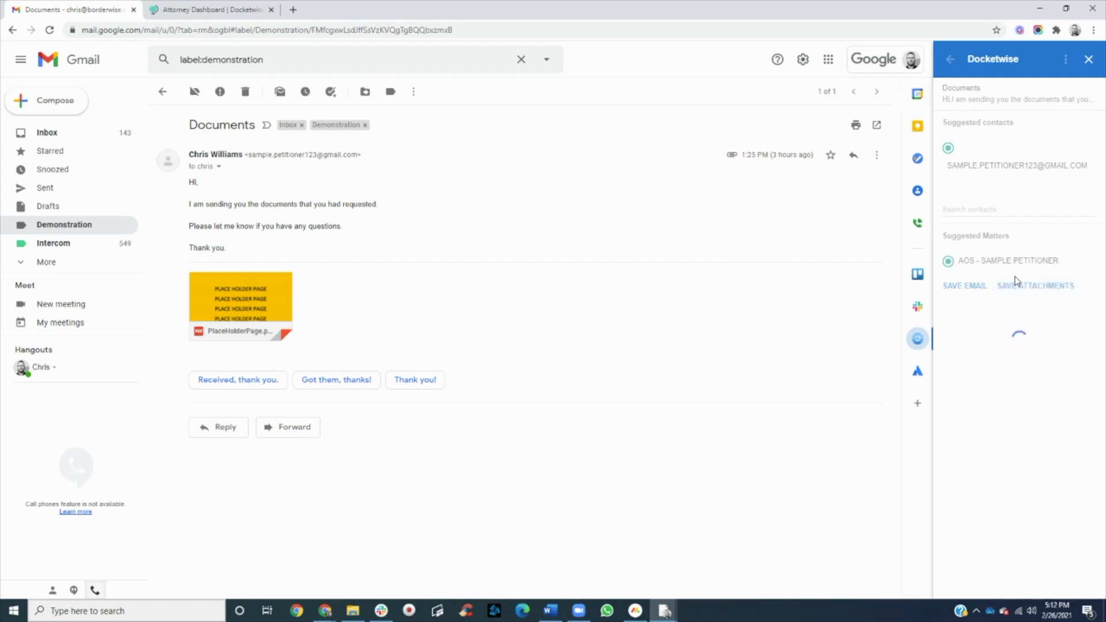
pyautogui.click(1036, 285)
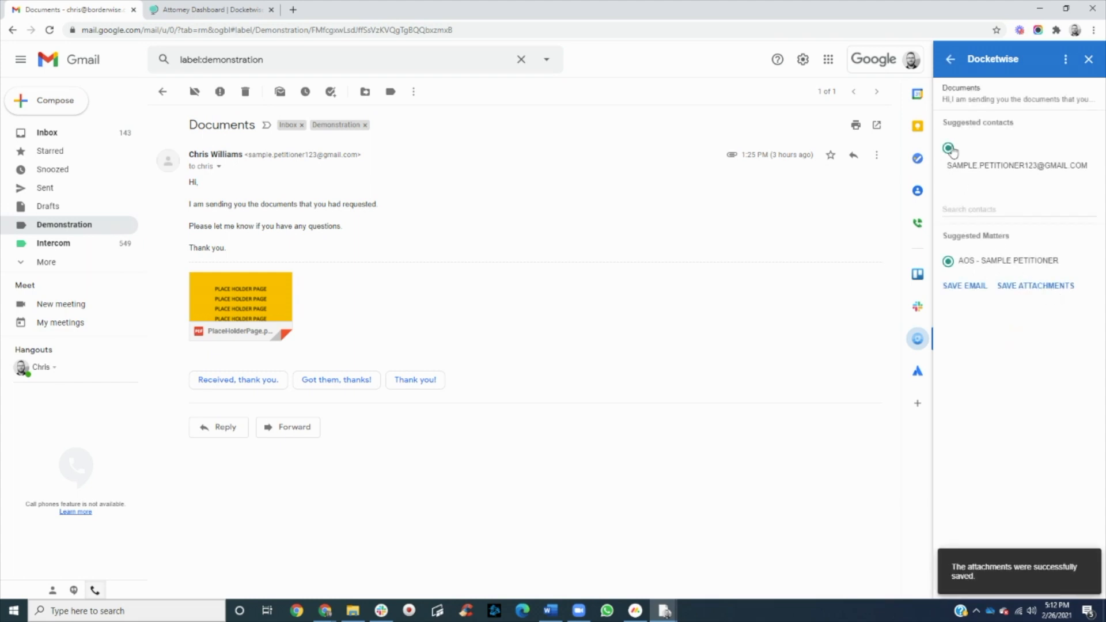
pyautogui.click(212, 9)
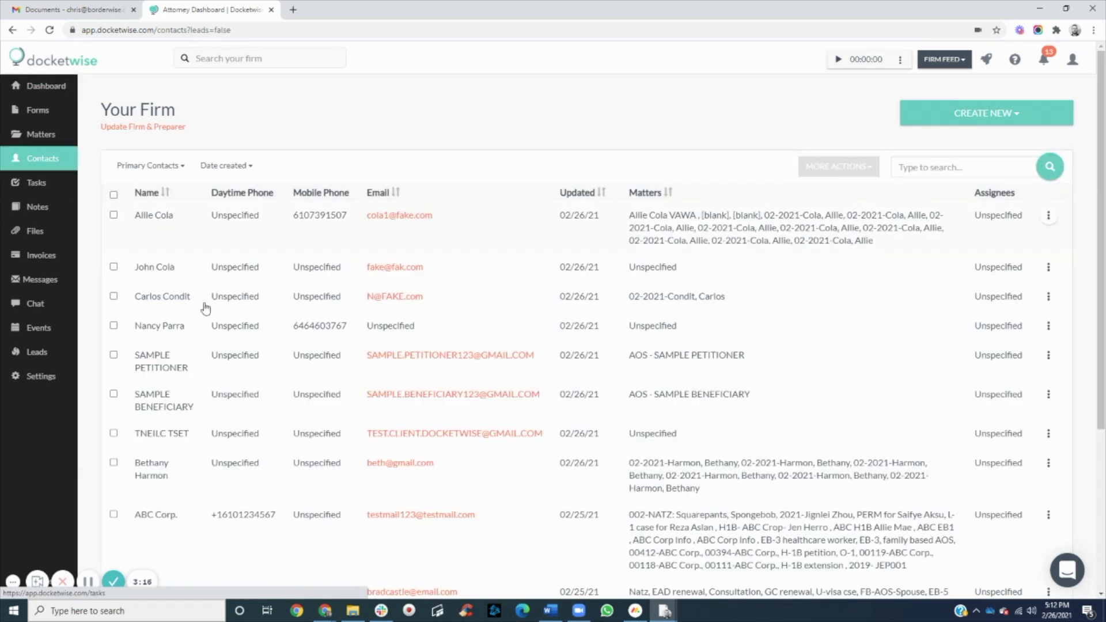
# Step: Open SAMPLE PETITIONER and check Files for the saved PDF and Messages for the Documents email
pyautogui.click(160, 361)
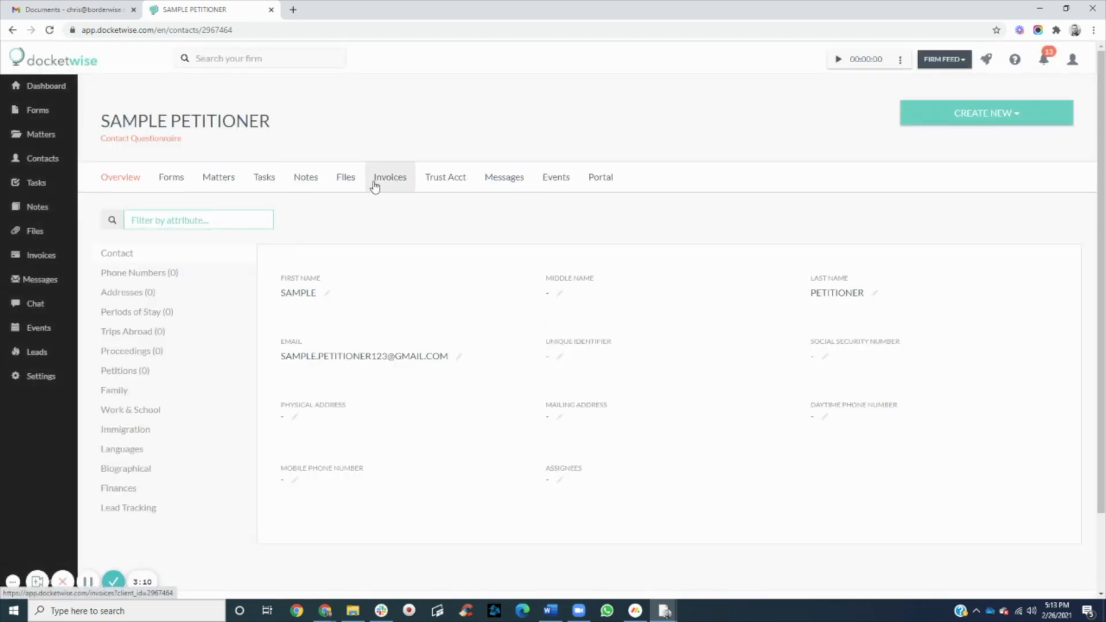
pyautogui.click(345, 177)
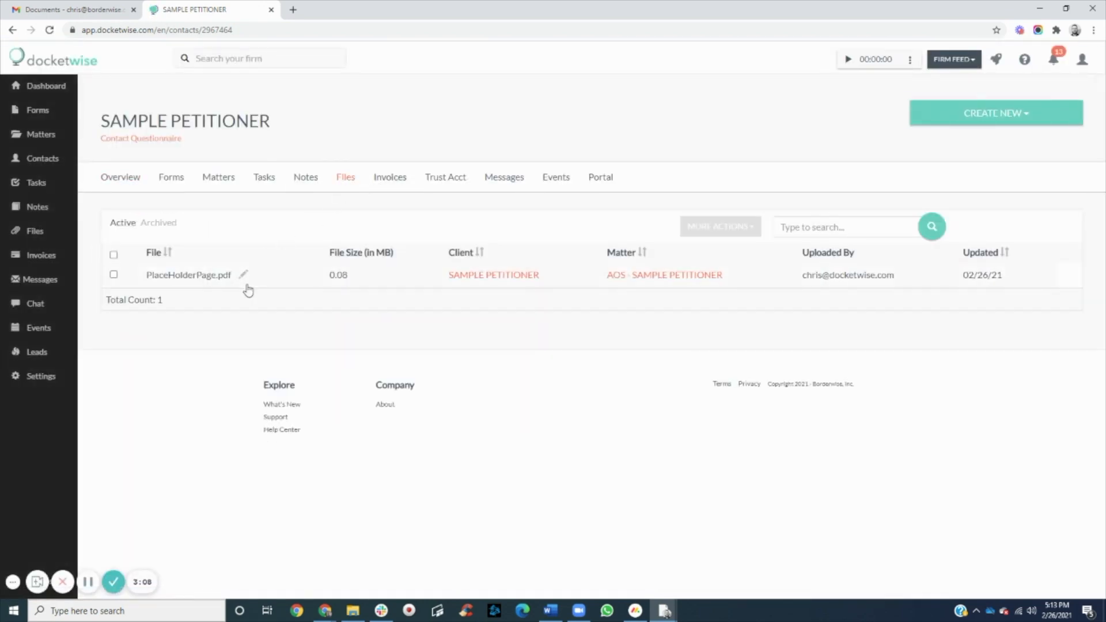
pyautogui.moveTo(555, 177)
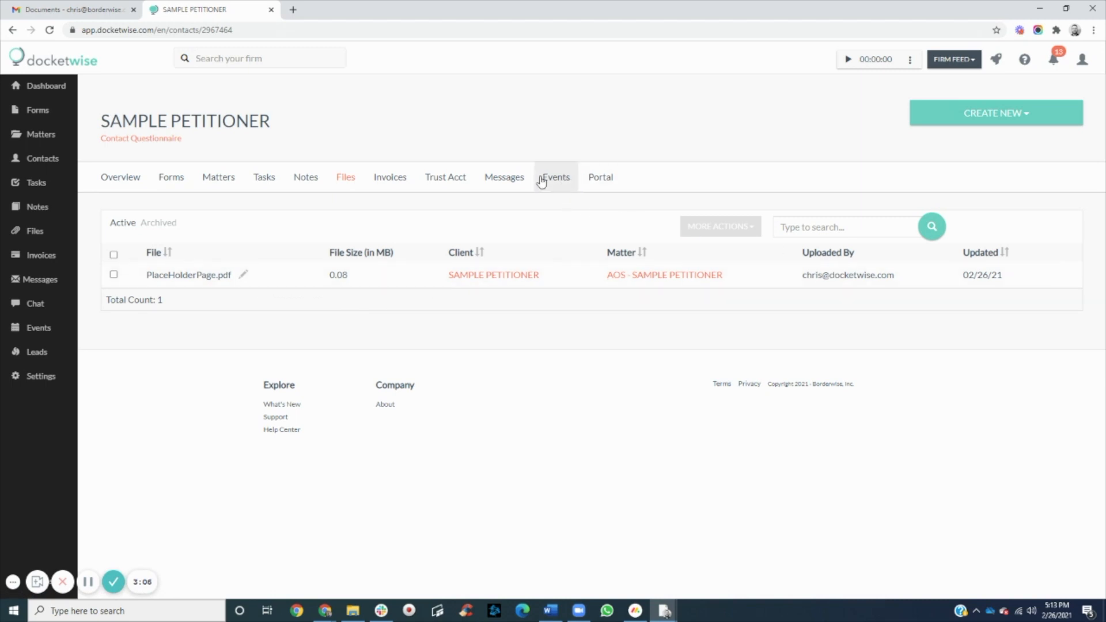
pyautogui.click(503, 177)
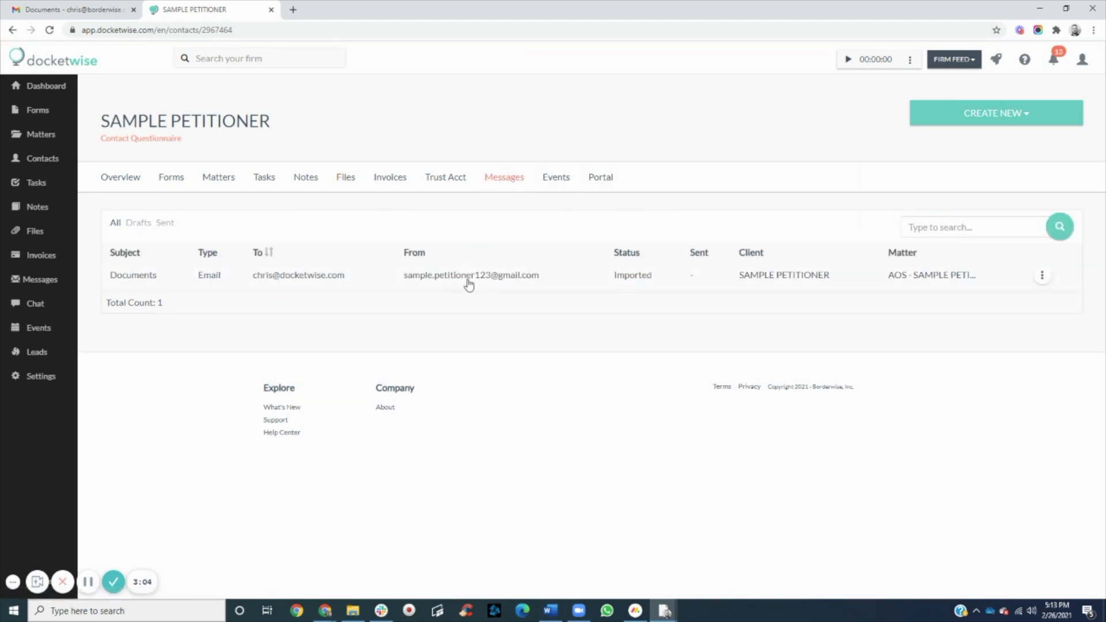